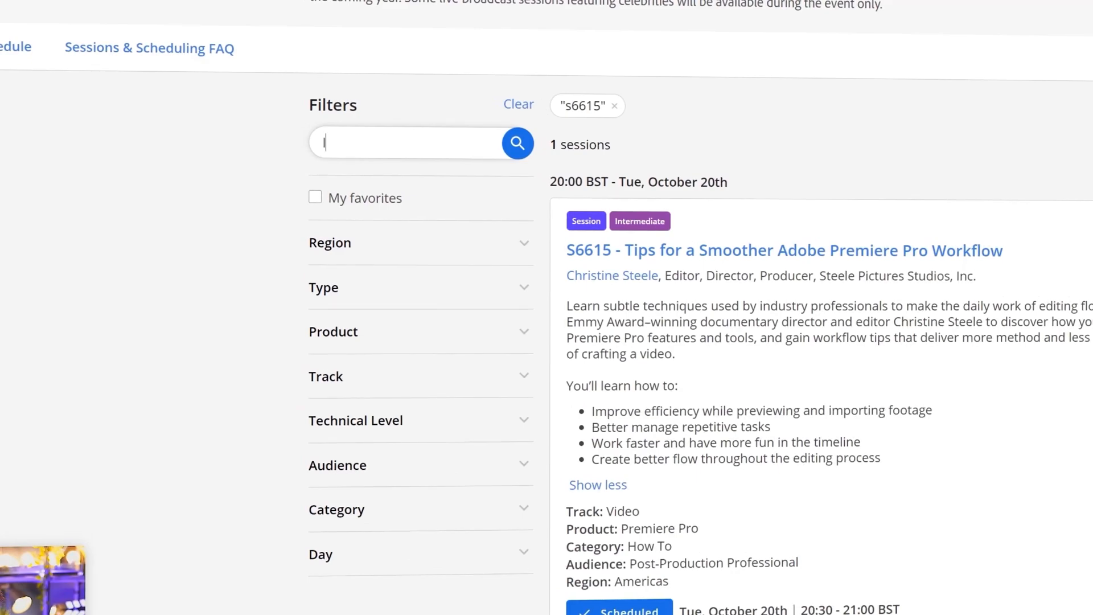
# - Search the catalog for session L7011a and expand its full description with 'Show more'
pyautogui.write('l7011a')
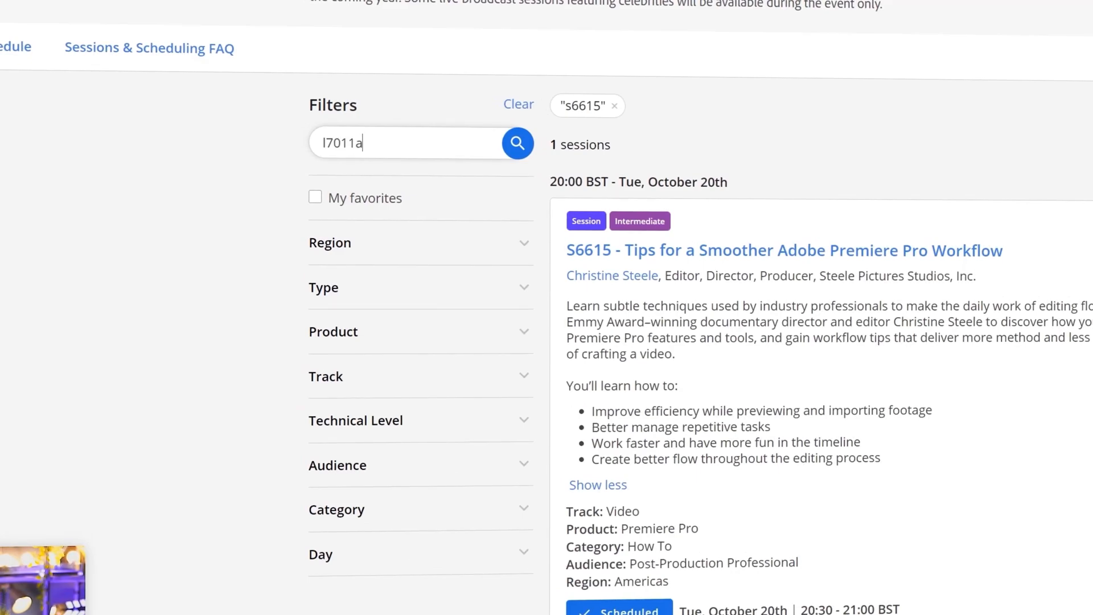
pyautogui.click(517, 143)
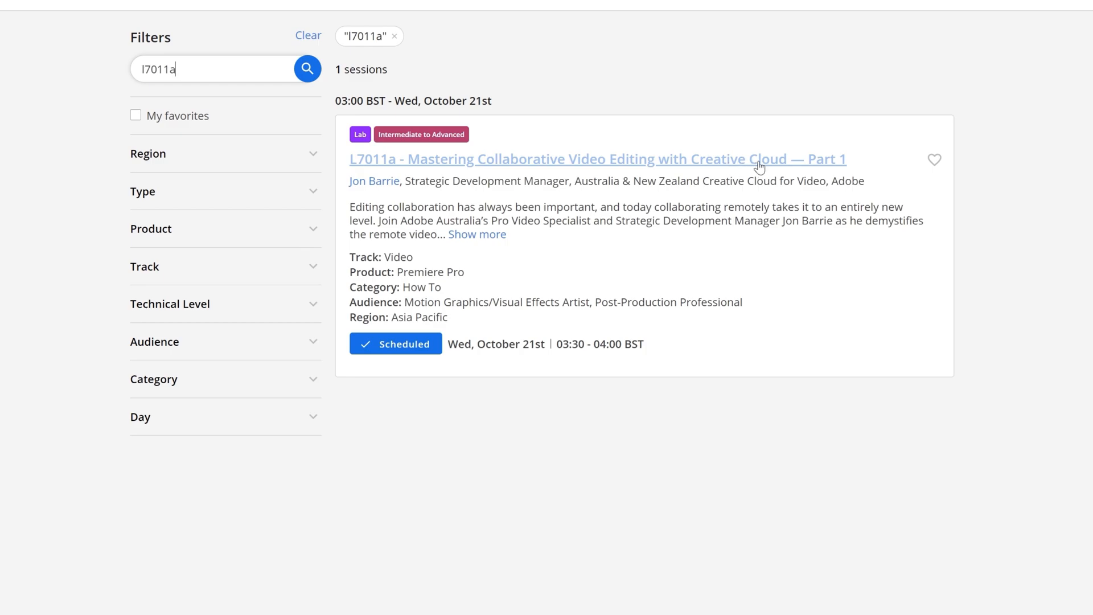
pyautogui.moveTo(829, 169)
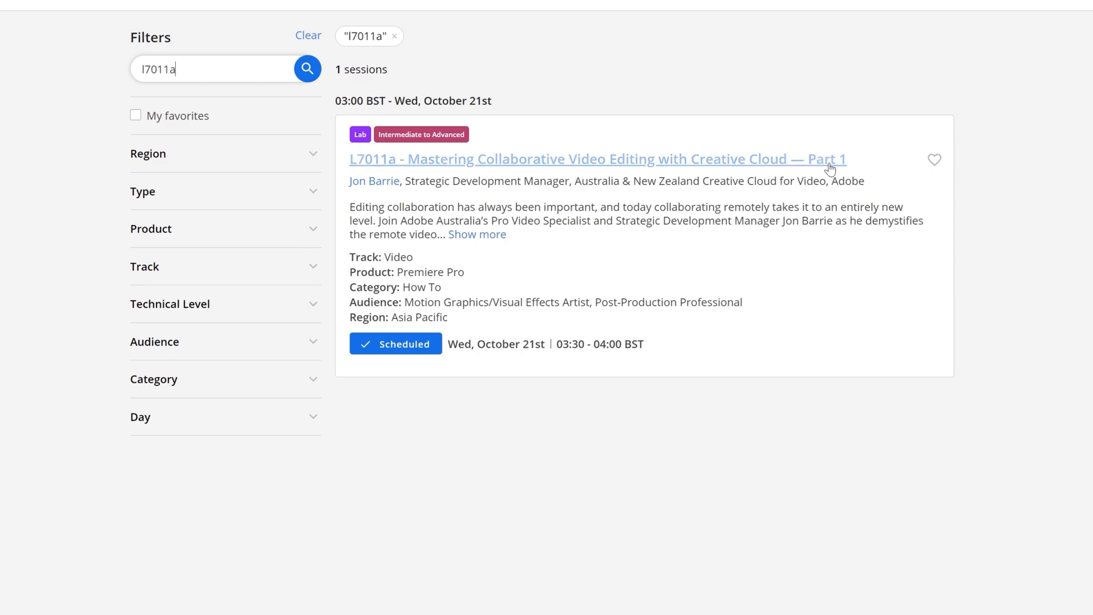
pyautogui.click(477, 234)
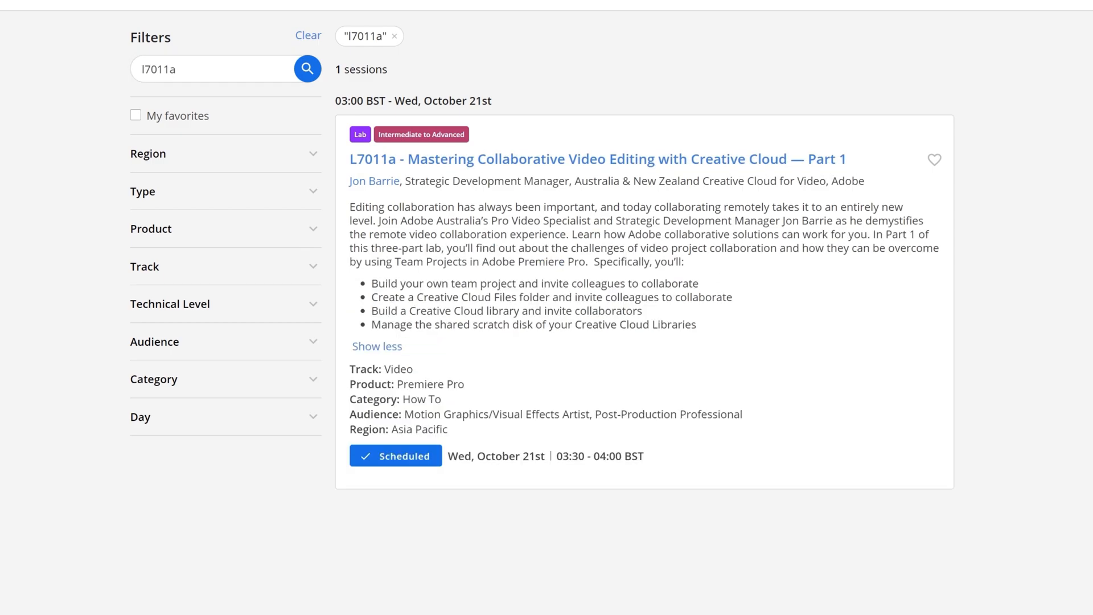